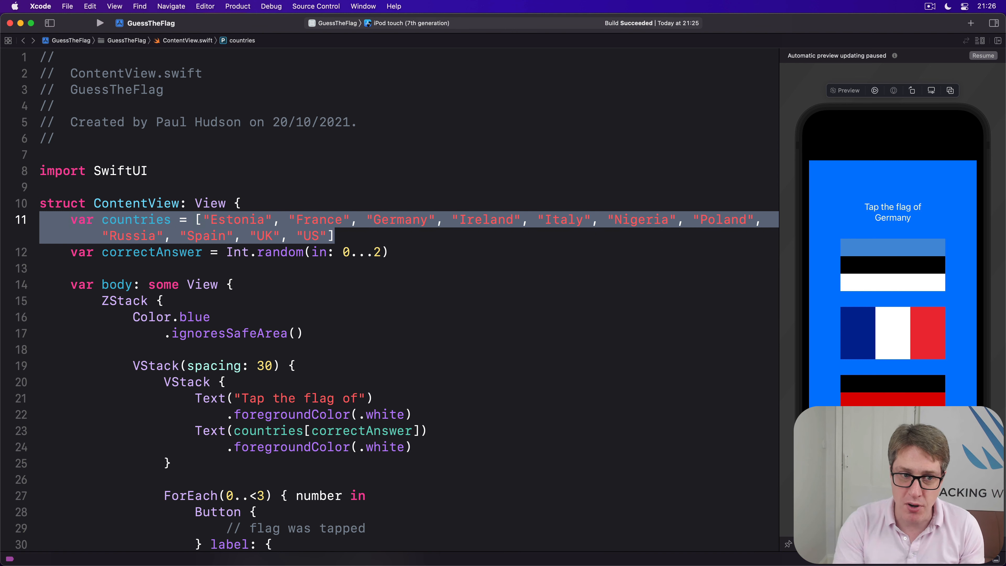
# Step: Append .shuffled() to the countries array so the flag order is randomized
pyautogui.click(331, 235)
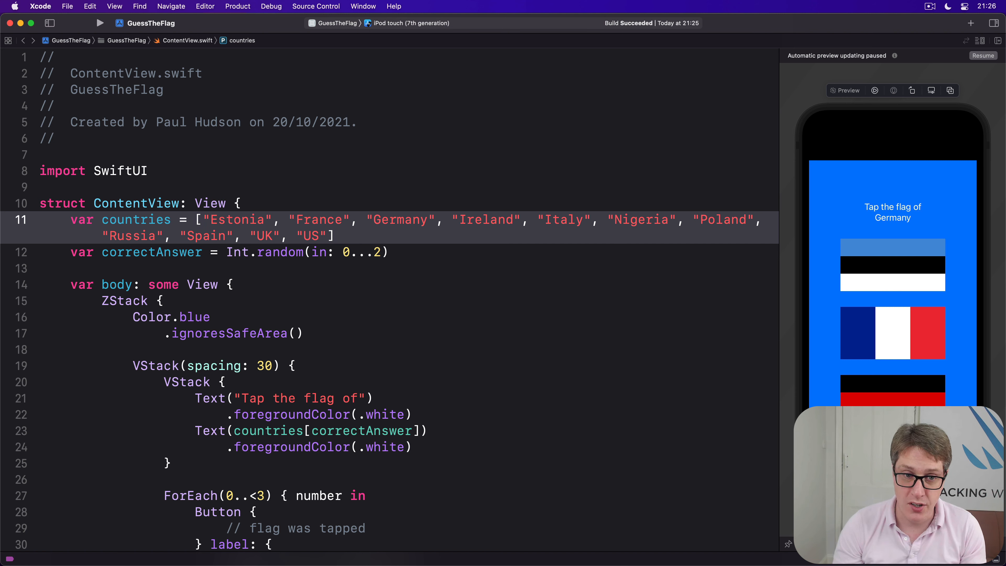
pyautogui.write('.shuffled()')
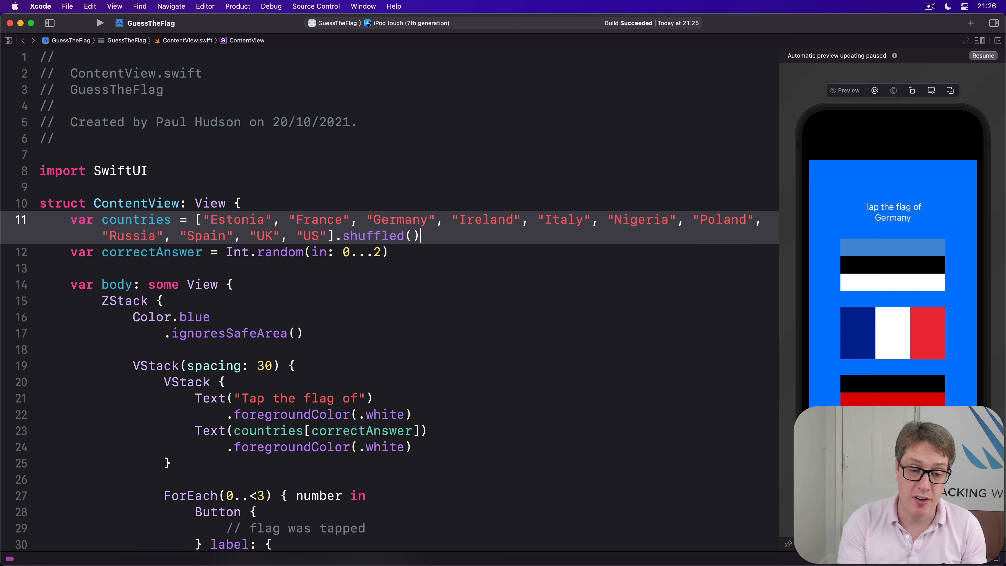
pyautogui.doubleClick(135, 219)
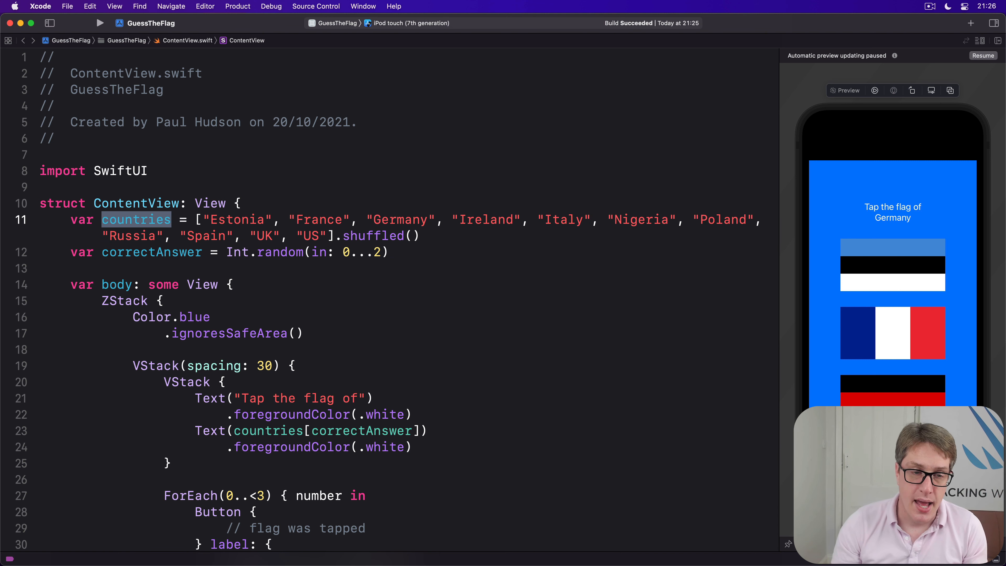
pyautogui.scroll(-3)
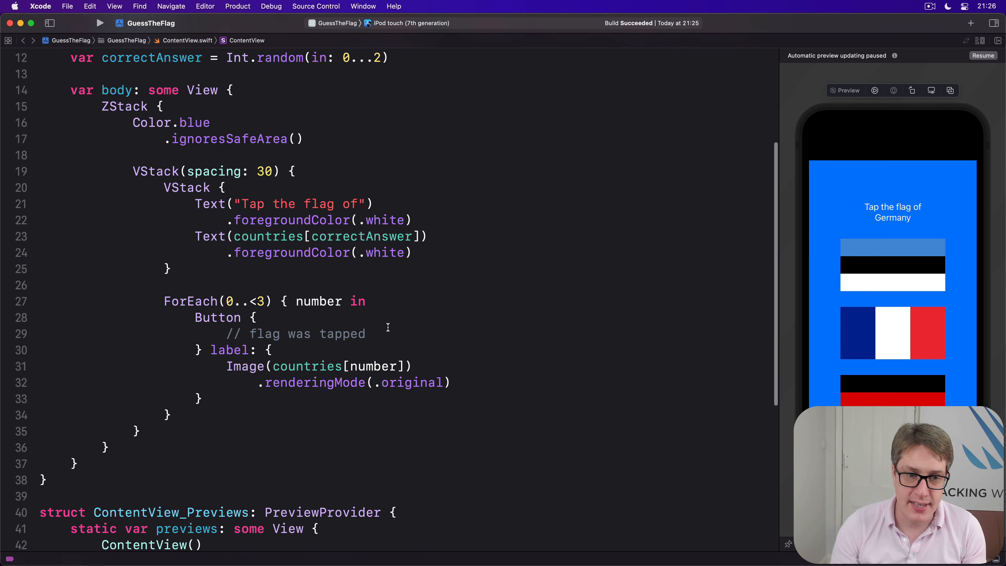
pyautogui.tripleClick(295, 333)
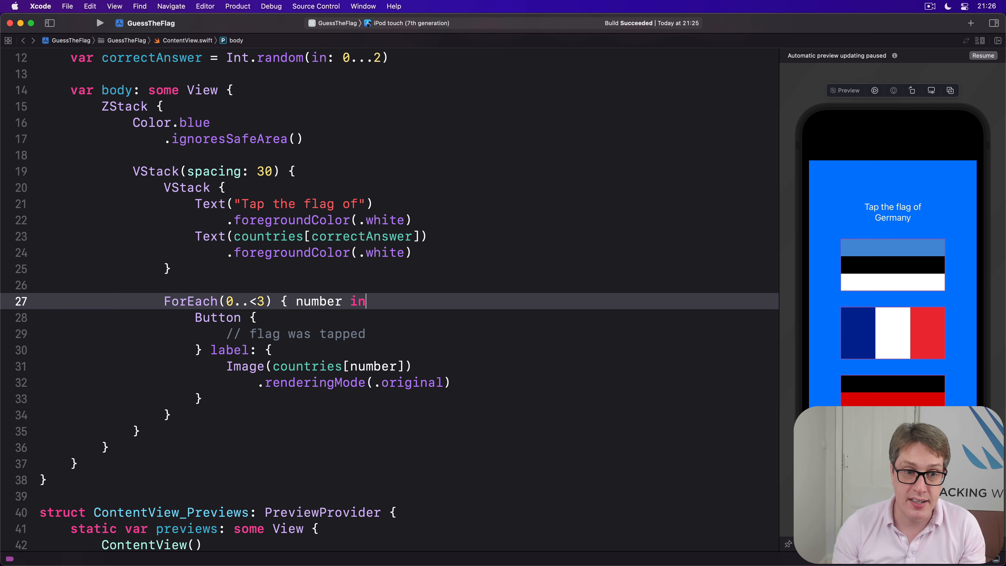
pyautogui.doubleClick(319, 301)
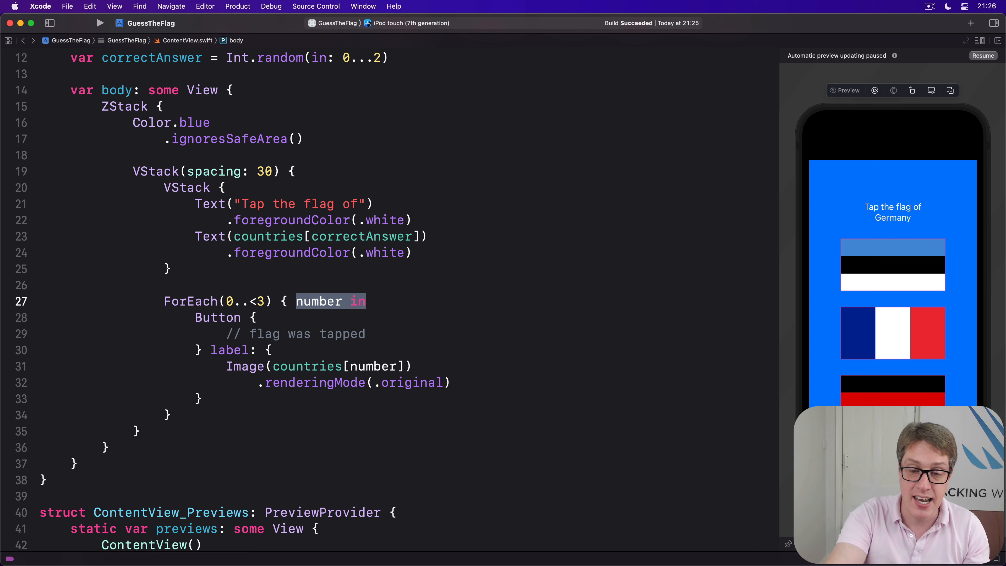
pyautogui.scroll(3)
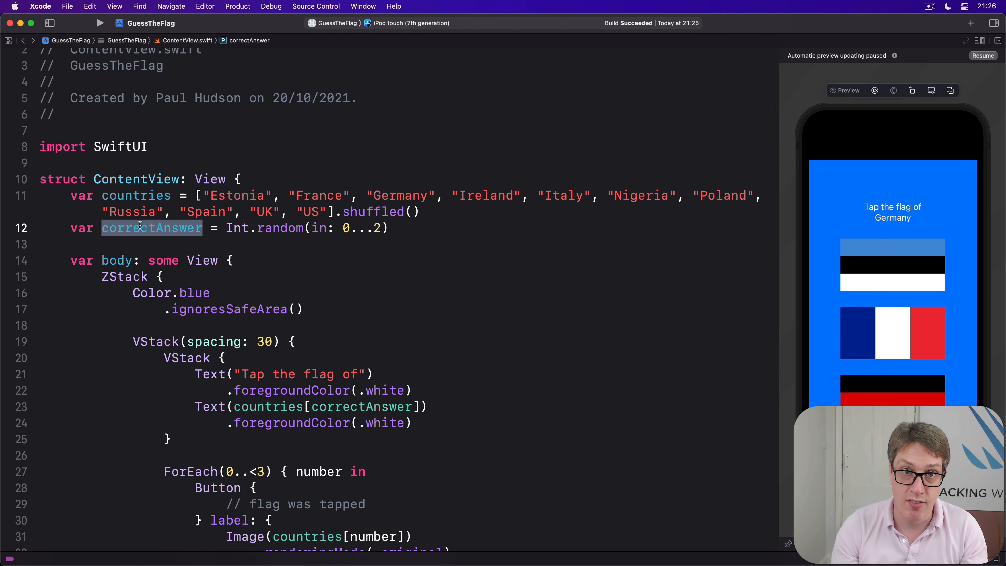
pyautogui.moveTo(646, 311)
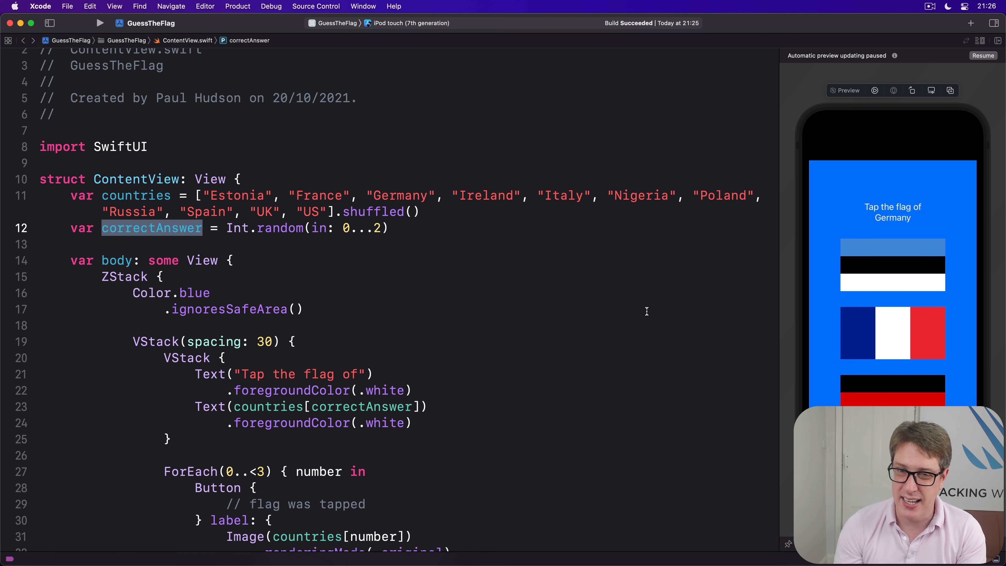
pyautogui.moveTo(342, 267)
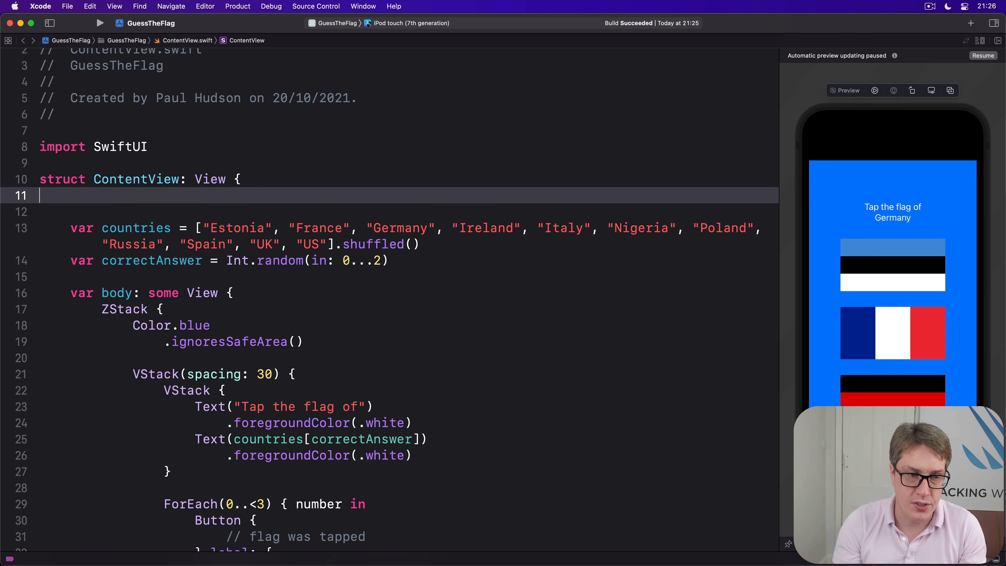
pyautogui.write('@State p')
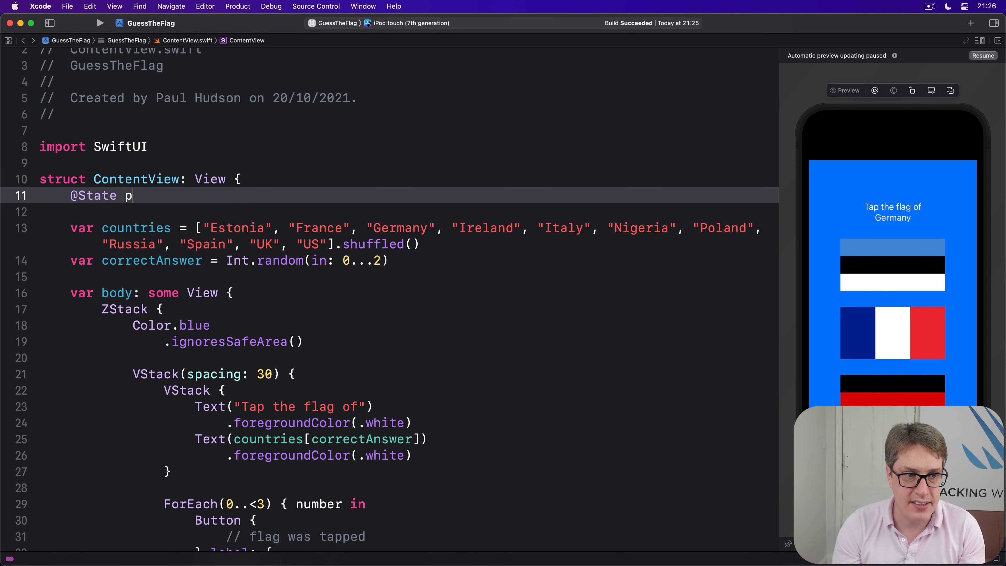
pyautogui.write('rivate var showin')
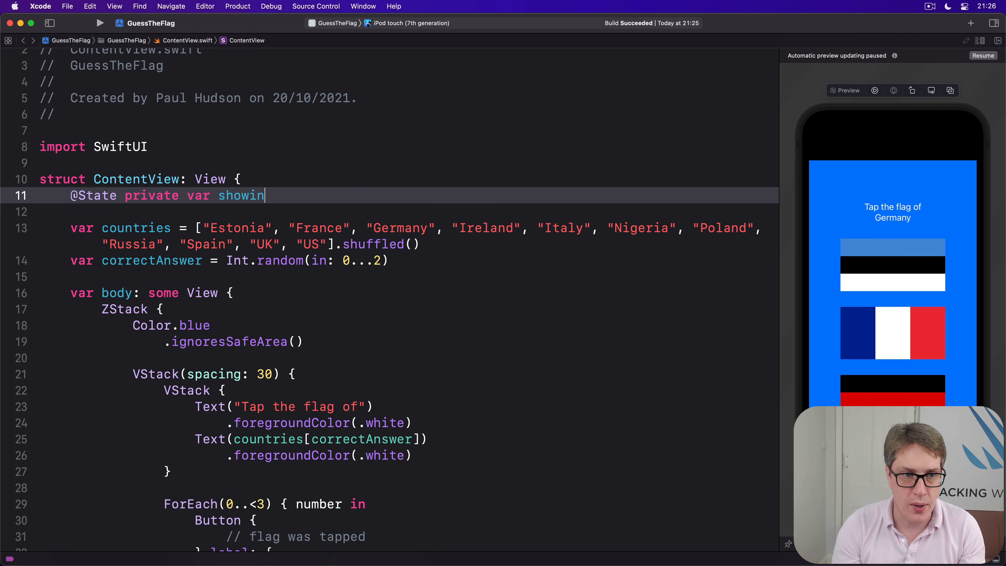
pyautogui.write('gScore = f')
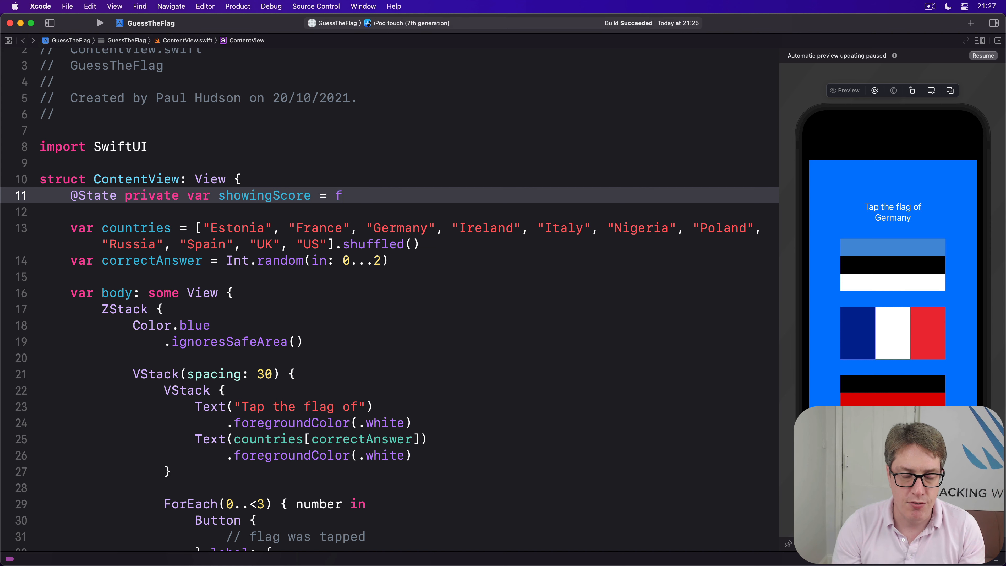
pyautogui.write('alse')
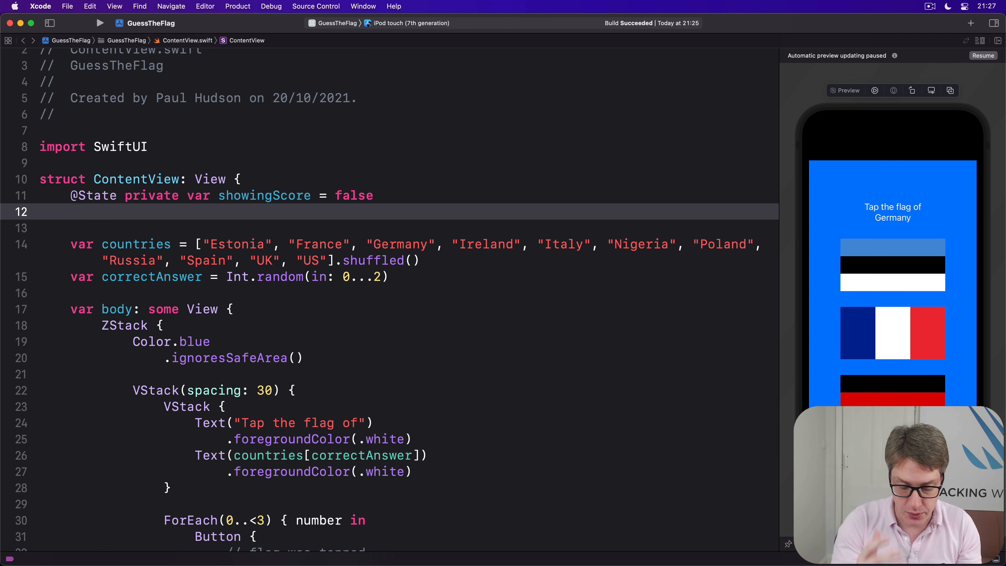
pyautogui.write('@State perivate var sco')
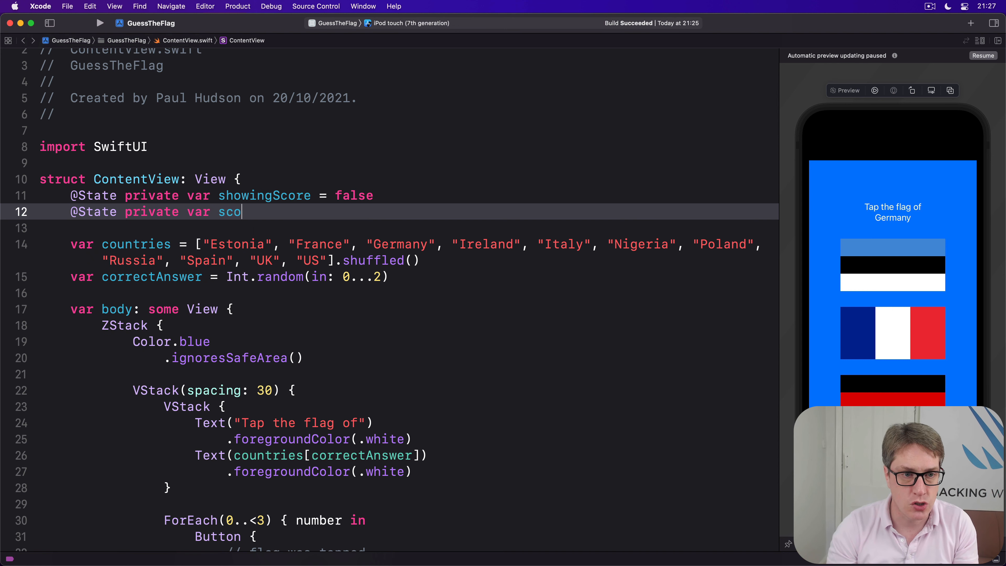
pyautogui.write('reTitle = ""')
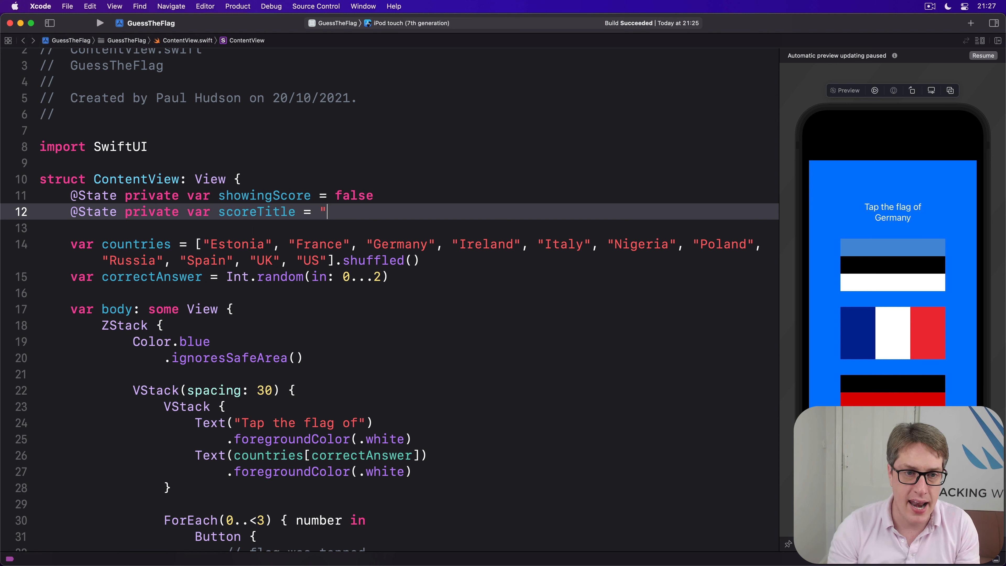
pyautogui.write('"')
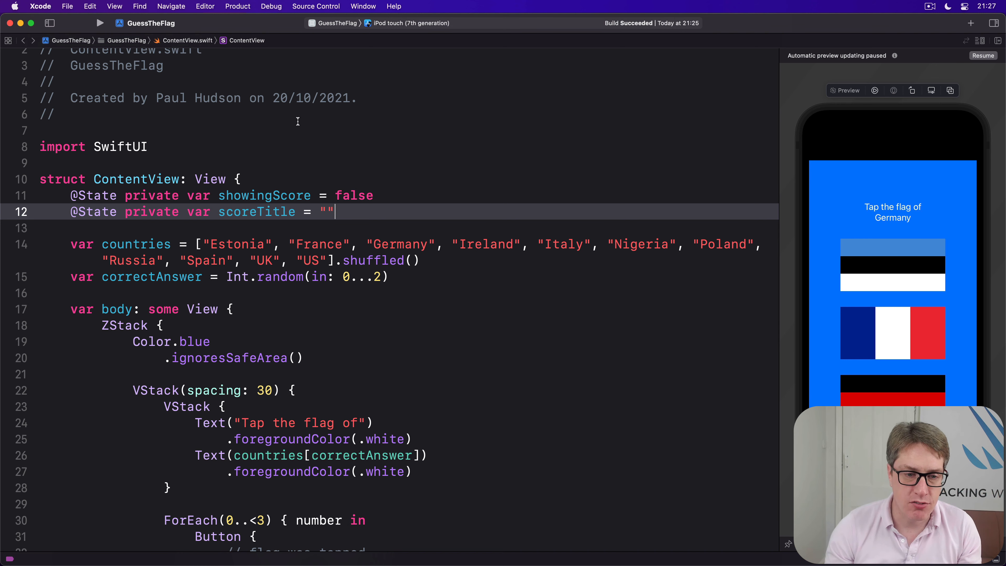
pyautogui.scroll(-3)
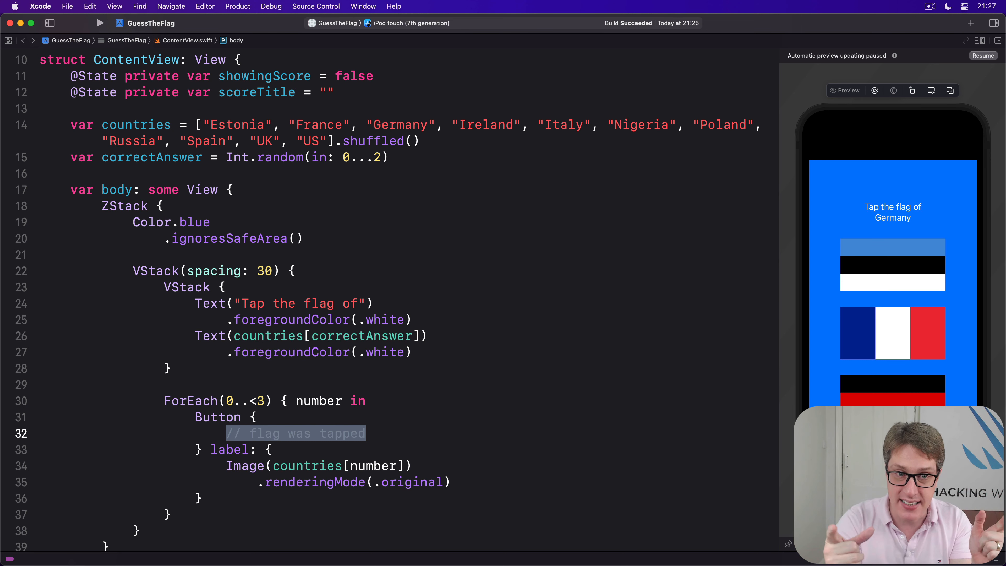
# Step: Add an empty func flagTapped(_ number: Int) below the body property
pyautogui.click(334, 92)
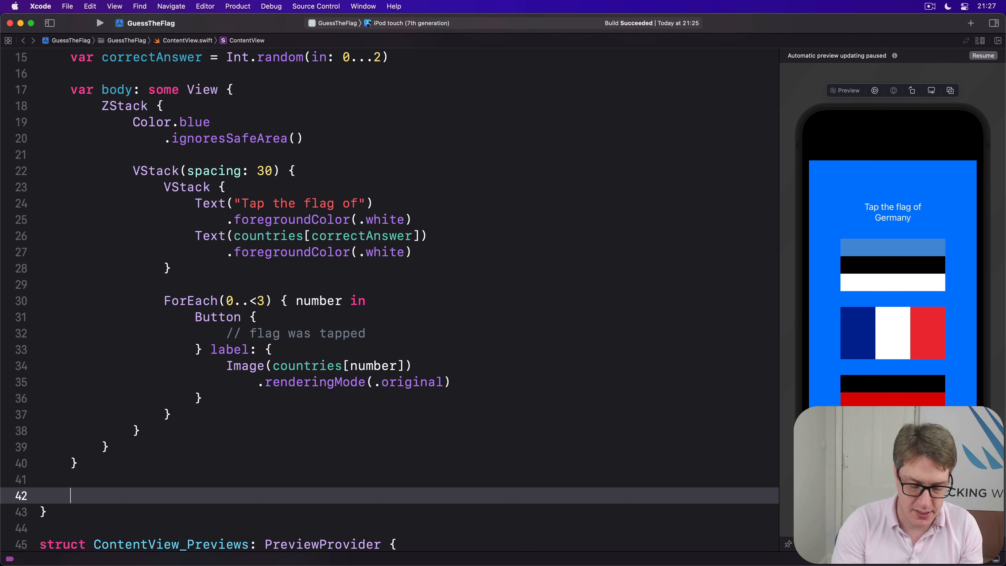
pyautogui.write('func flag')
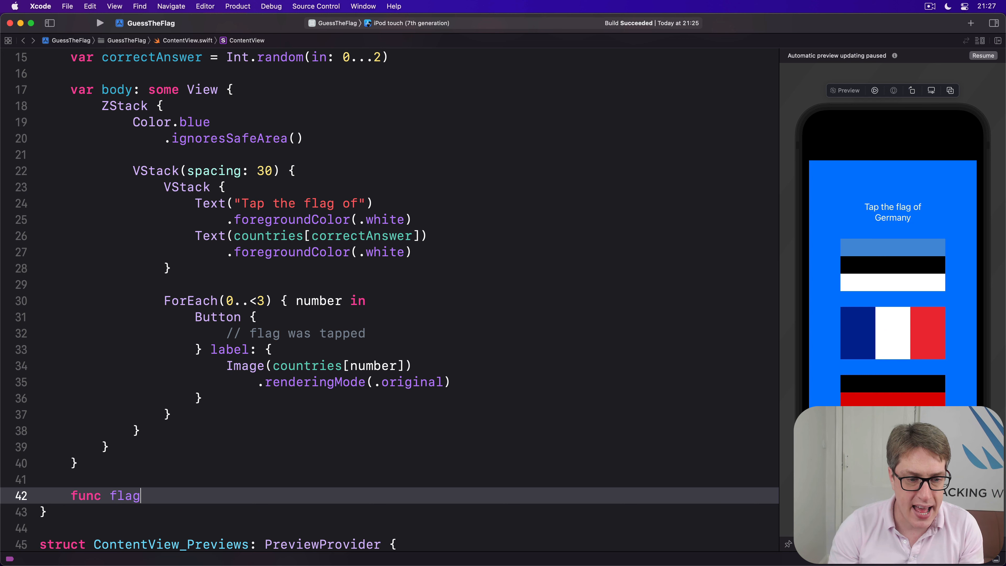
pyautogui.write('Tapped()')
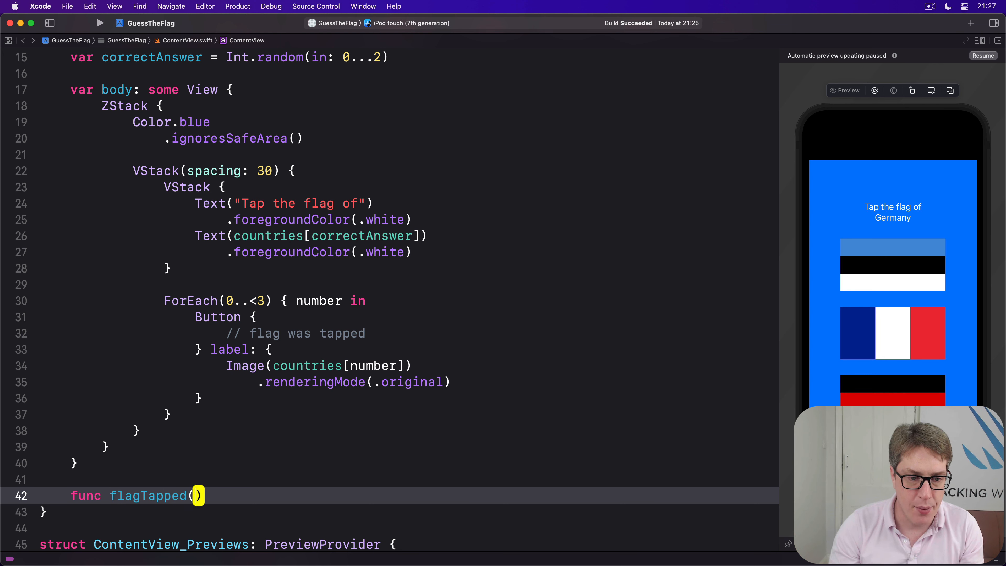
pyautogui.write('_ number: Int')
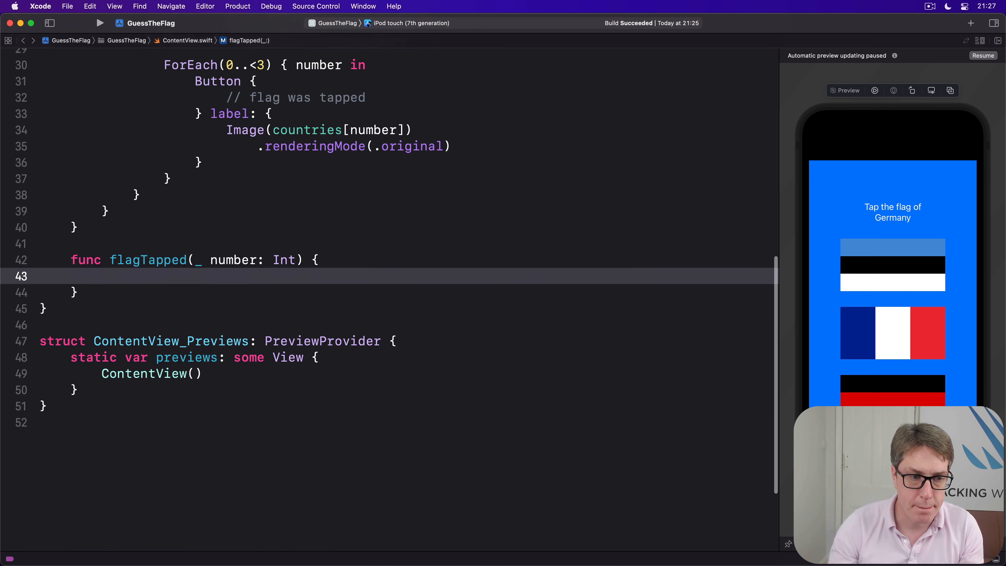
# Step: Write an if number == correctAnswer / else block setting scoreTitle to "Correct" or "Wrong"
pyautogui.write('if number ==')
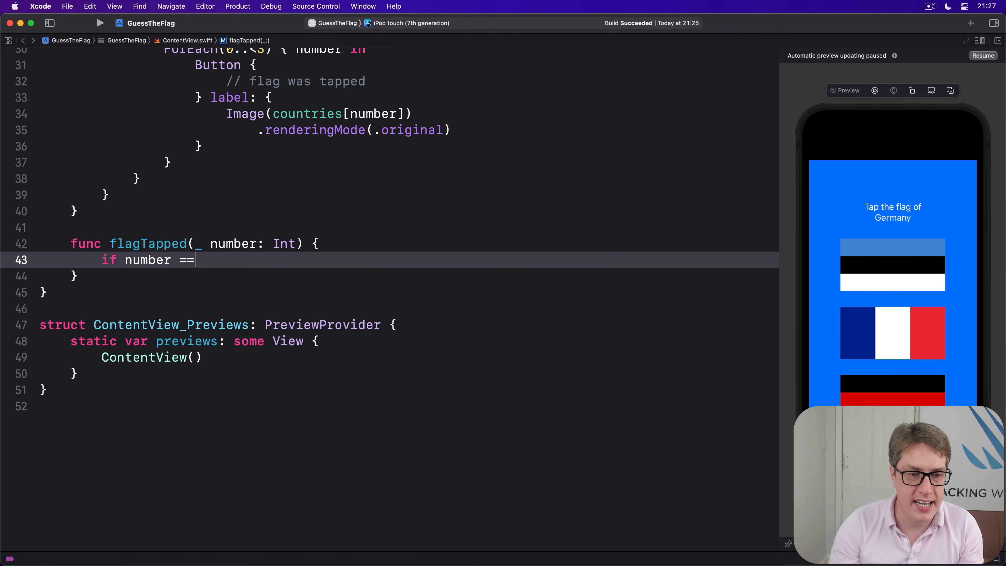
pyautogui.write('correctAnswer {')
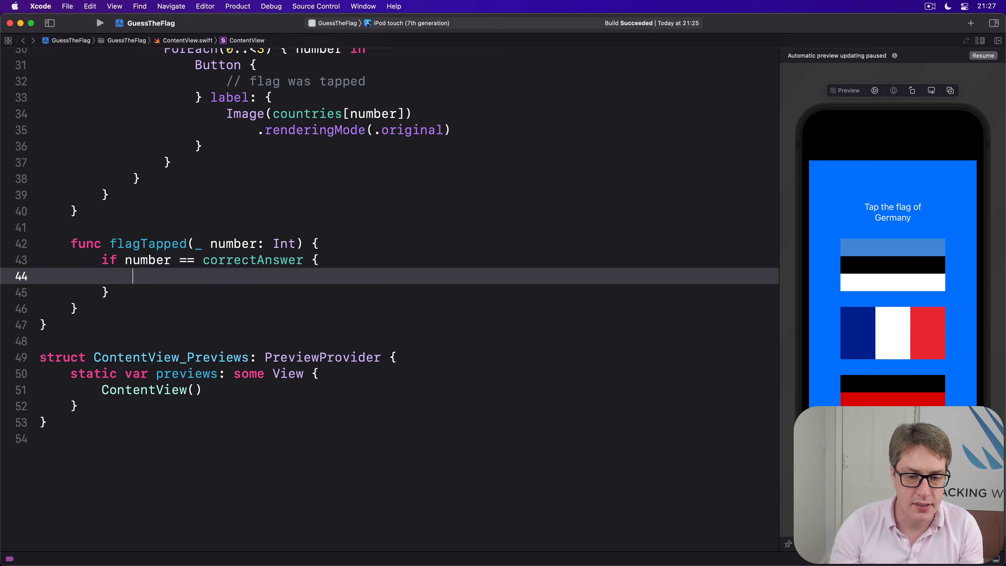
pyautogui.write('scoreTitle = "Correct')
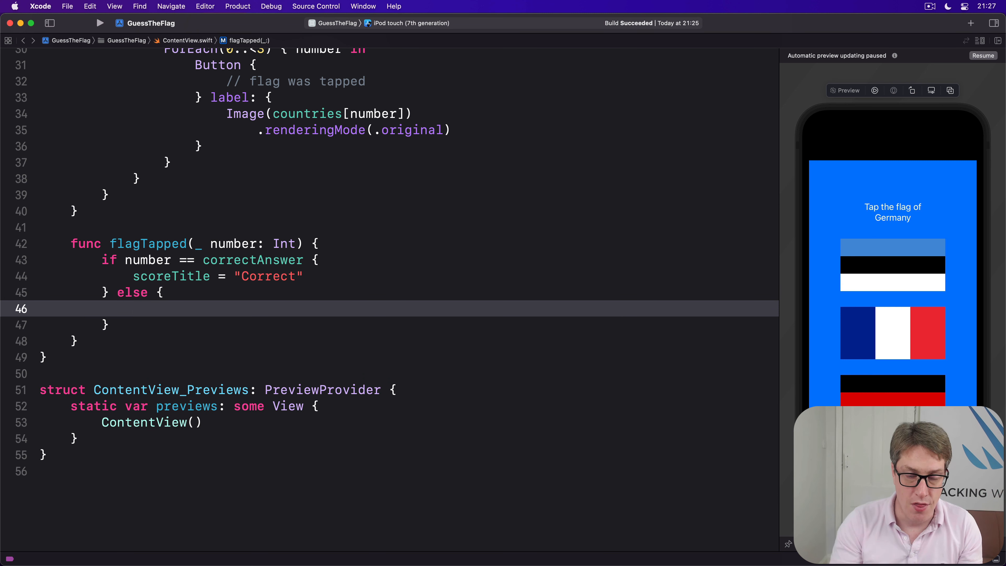
pyautogui.write('scoreTitle = :""')
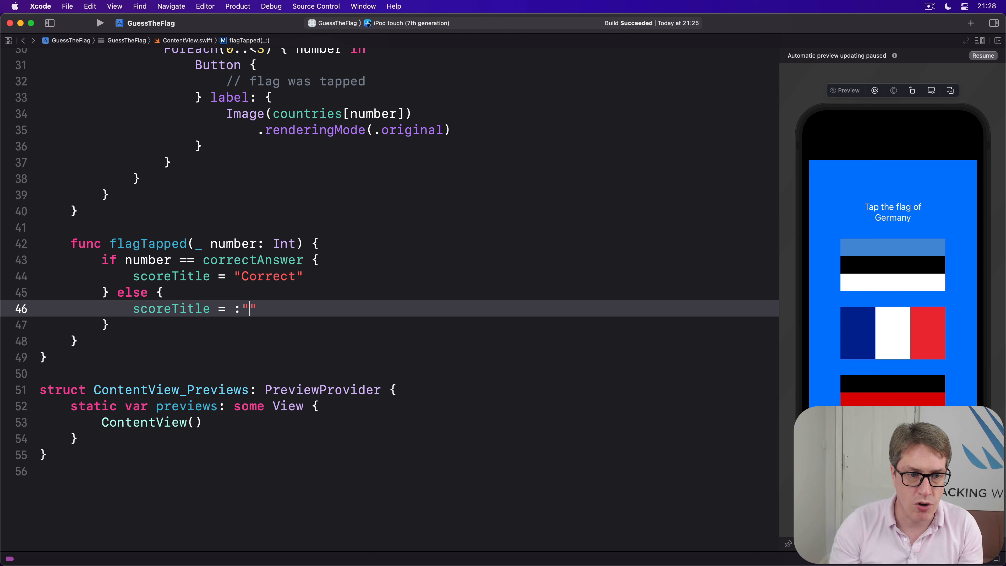
pyautogui.write('Wrong')
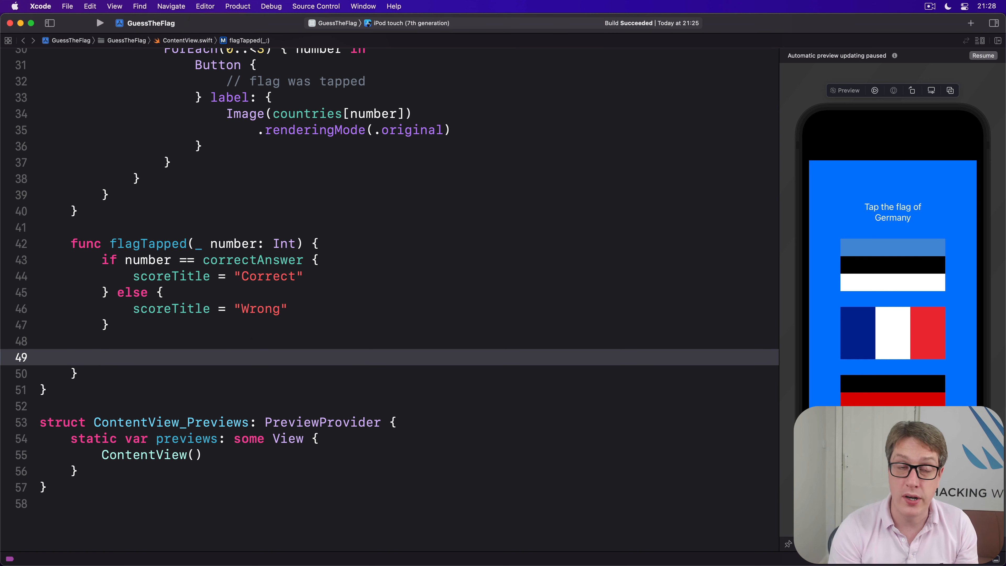
# Step: Set showingScore = true after the if-else block
pyautogui.click(101, 357)
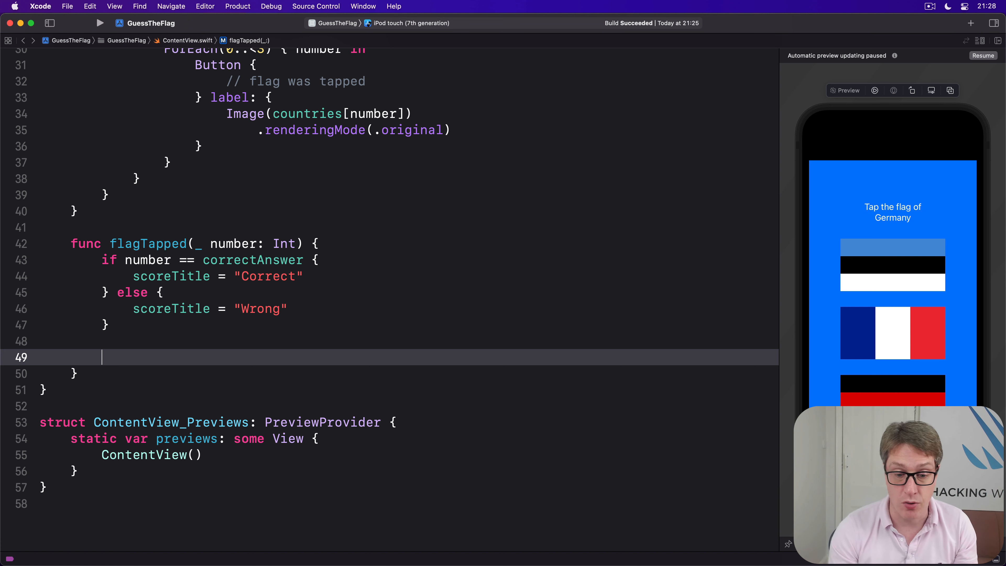
pyautogui.write('showingScore')
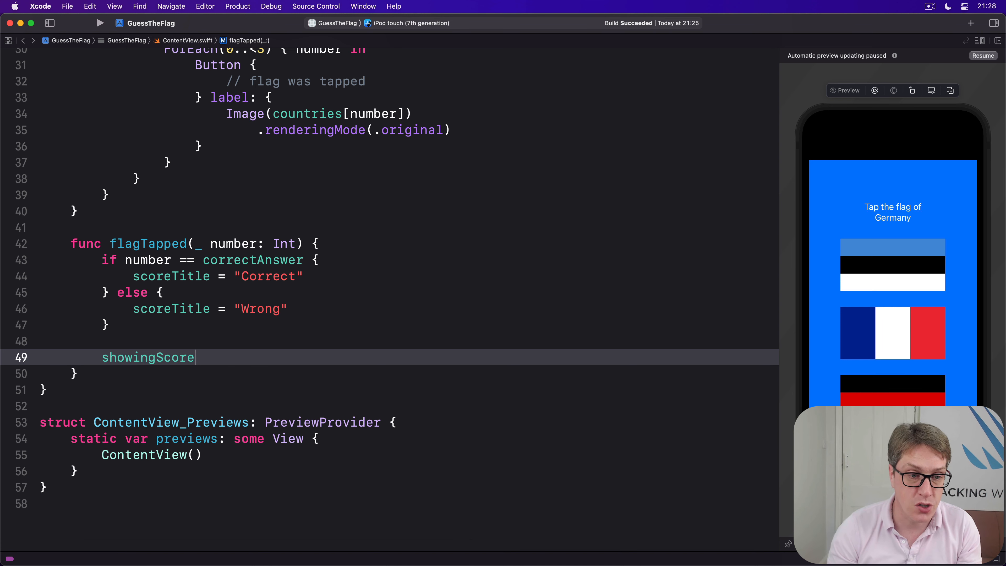
pyautogui.write('= true')
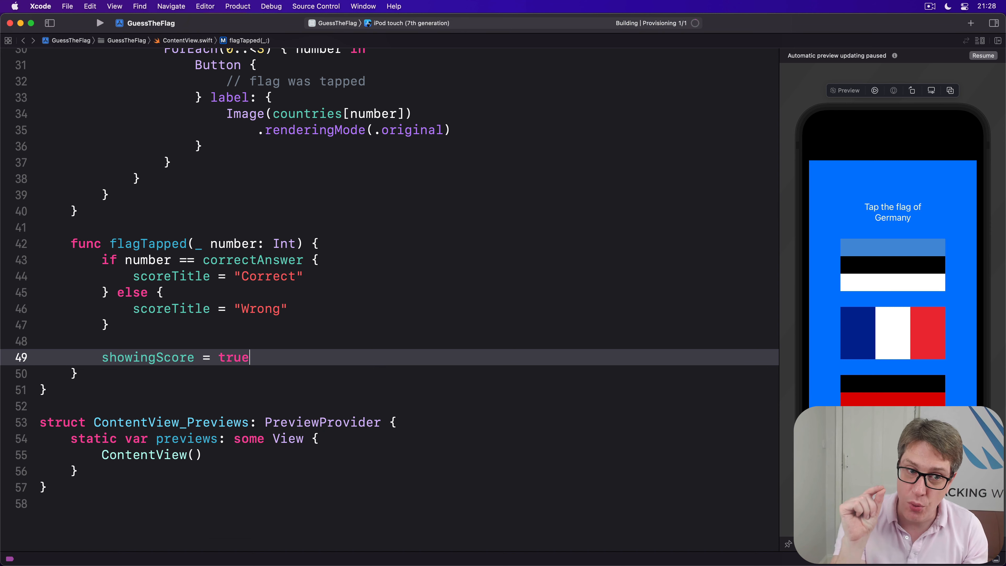
# Step: Replace the '// flag was tapped' comment in the Button action with flagTapped(number)
pyautogui.scroll(-3)
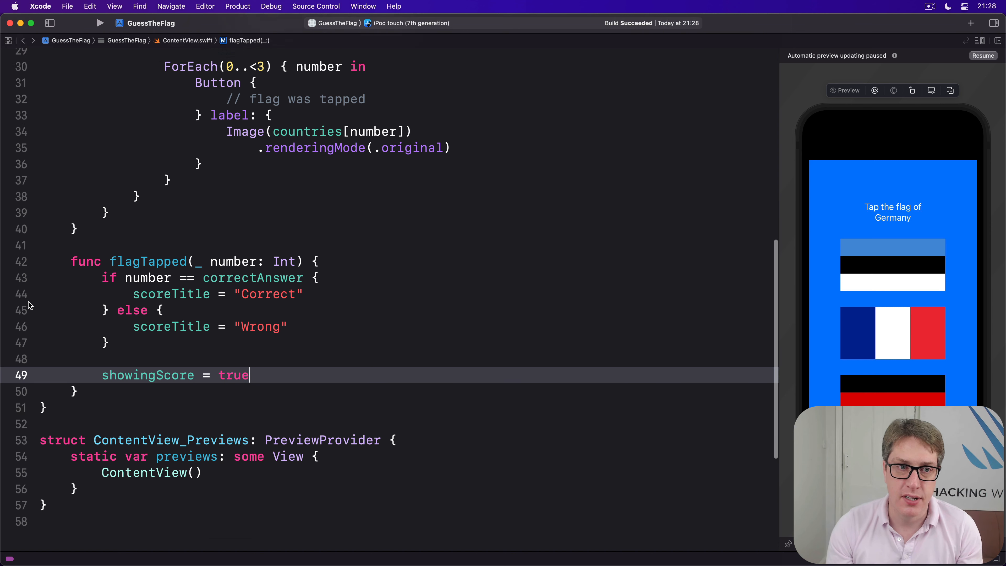
pyautogui.scroll(3)
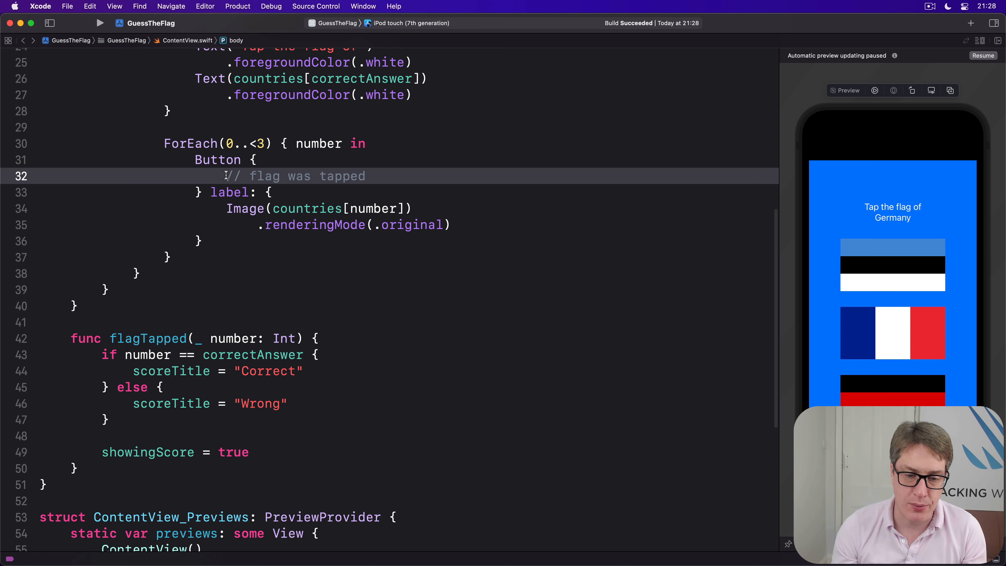
pyautogui.write('f')
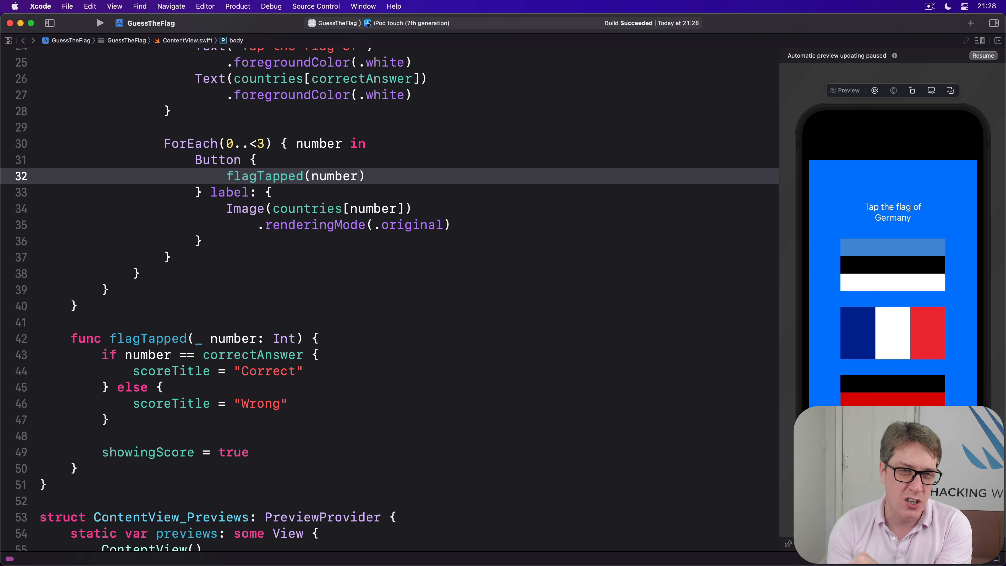
pyautogui.scroll(-3)
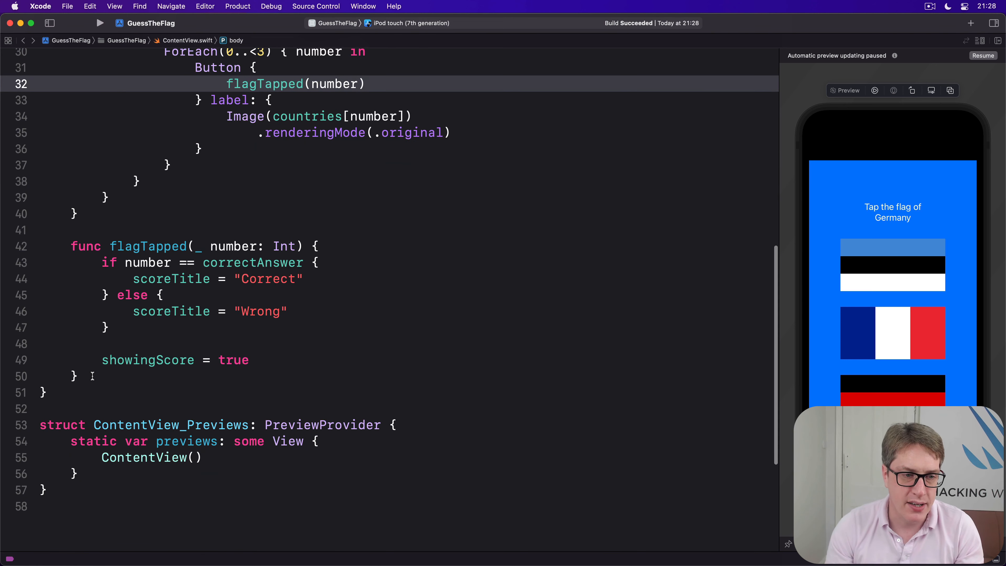
# Step: Write func askQuestion() containing countries.shuffle() and correctAnswer = Int.random(in: 0...2)
pyautogui.write('func askQuestion() {')
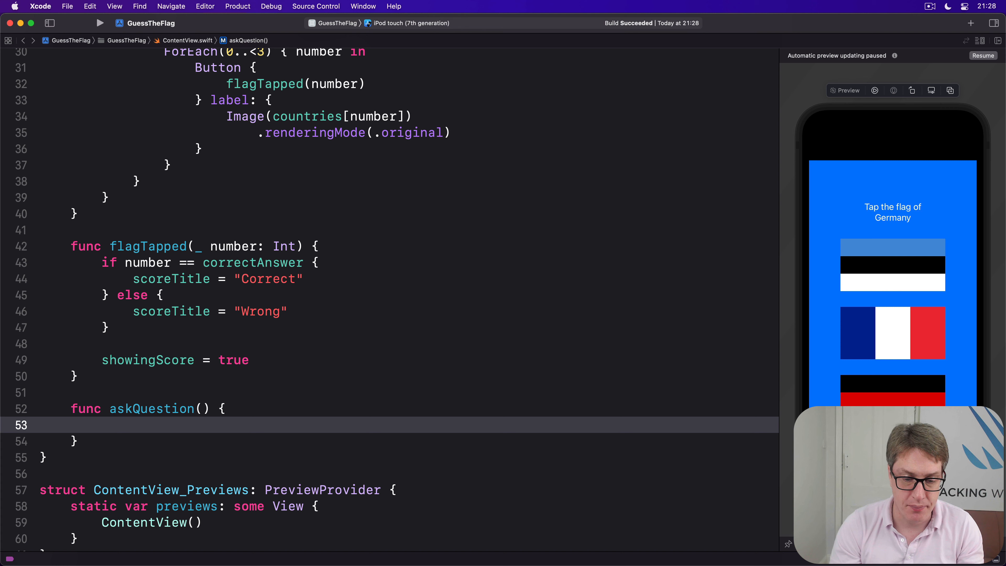
pyautogui.write('count')
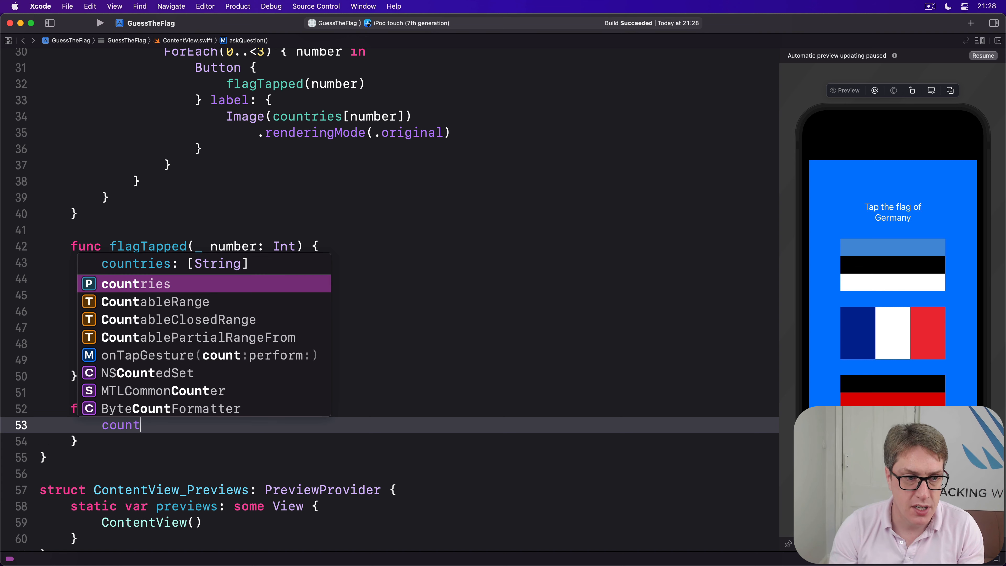
pyautogui.write('countries.shuffle(')
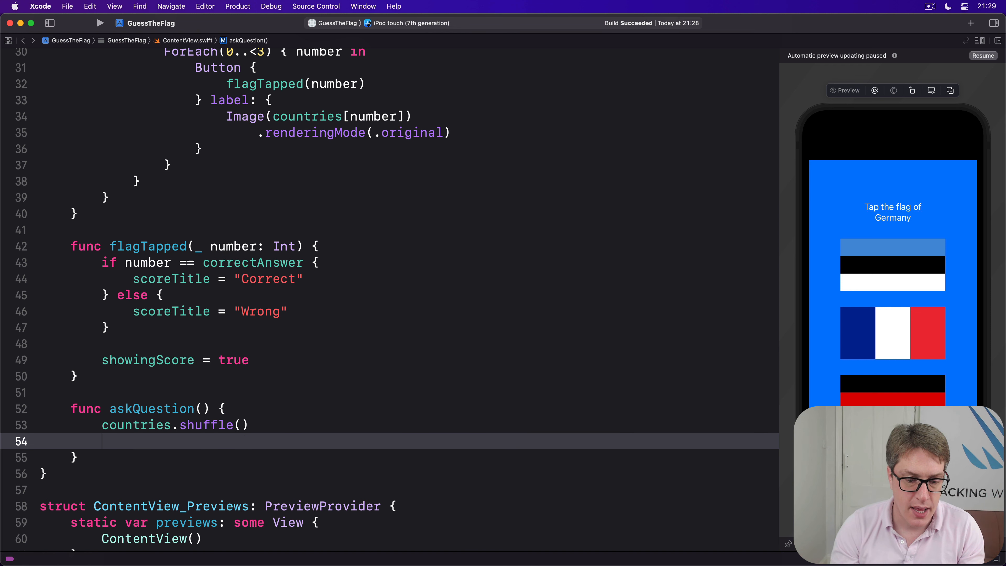
pyautogui.write('correctAnswer = Int.random(in: 0...2')
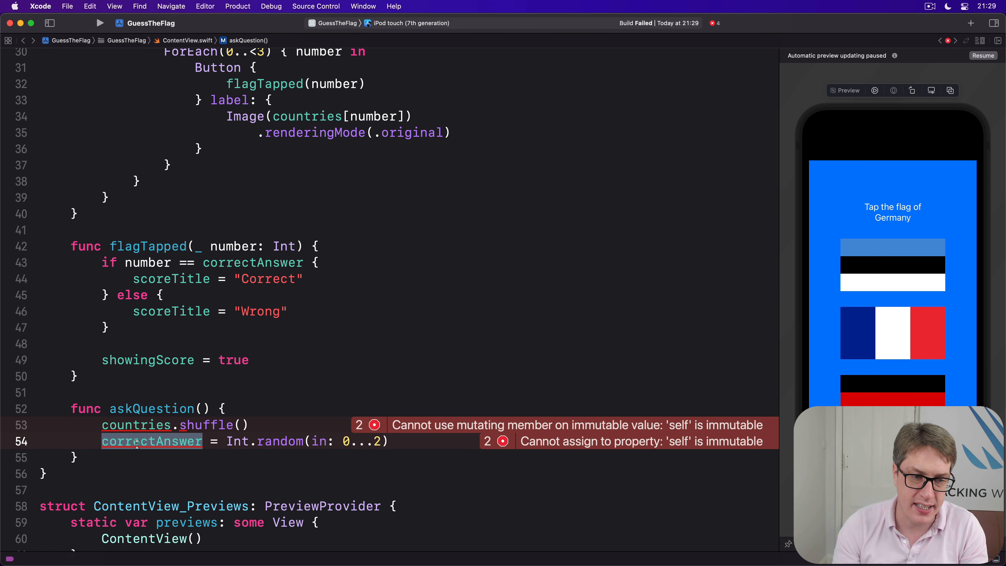
pyautogui.scroll(3)
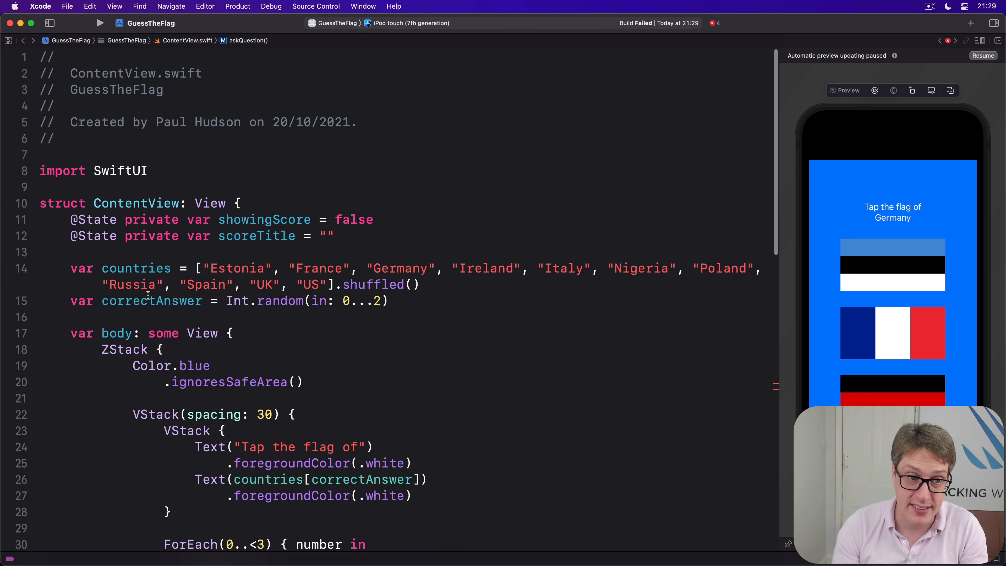
pyautogui.doubleClick(135, 268)
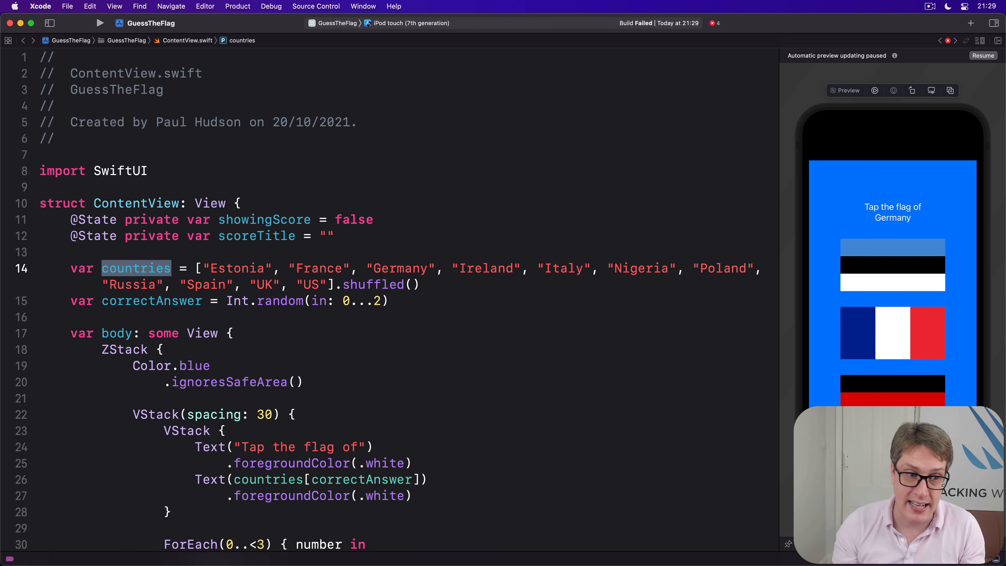
pyautogui.write('@State private')
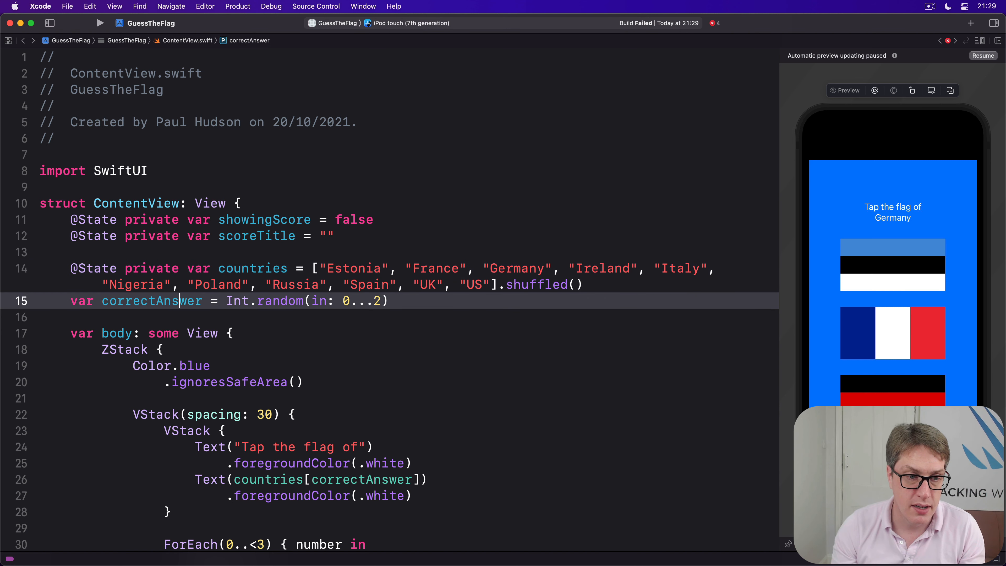
pyautogui.write('@State pp')
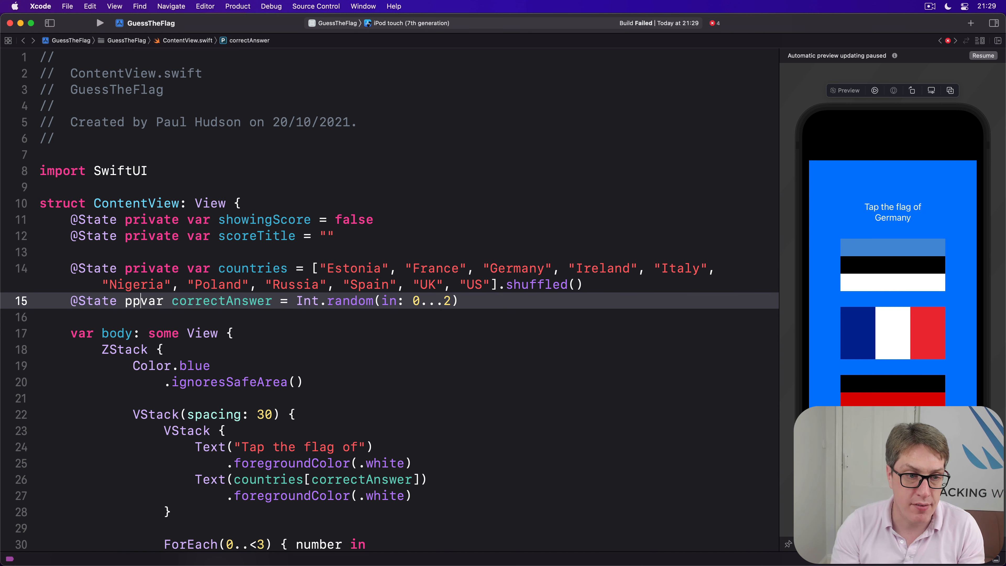
pyautogui.write('private var')
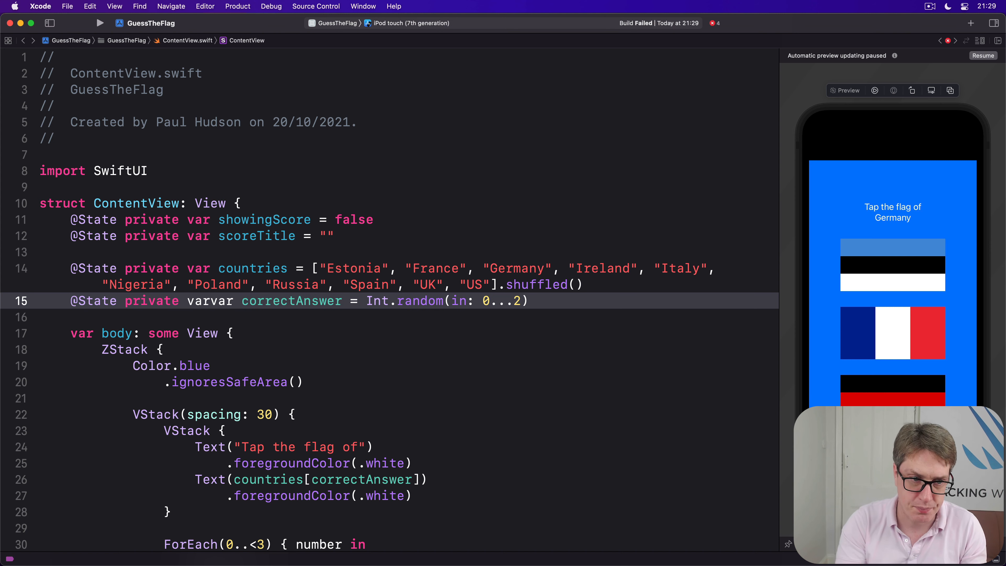
pyautogui.doubleClick(229, 301)
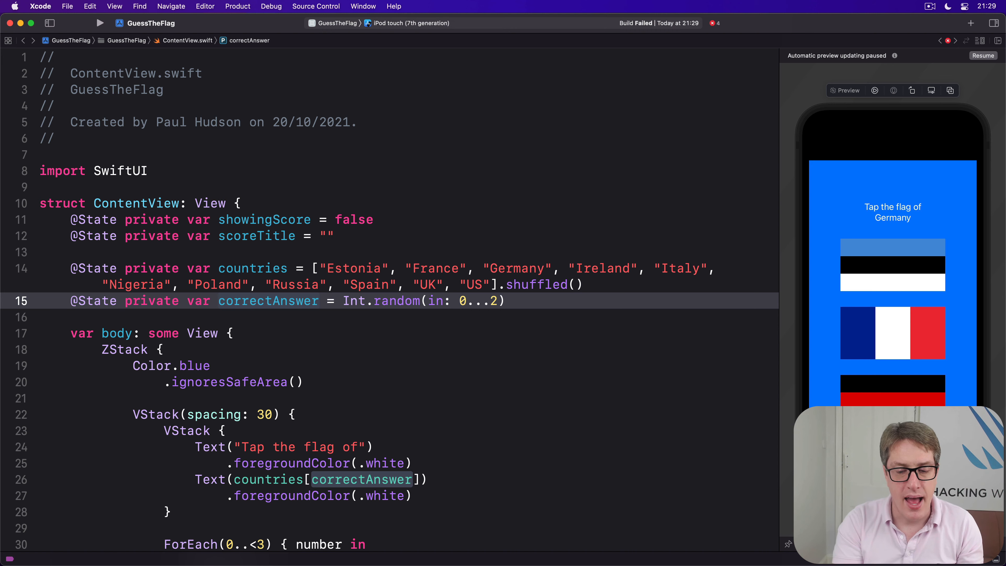
pyautogui.click(218, 301)
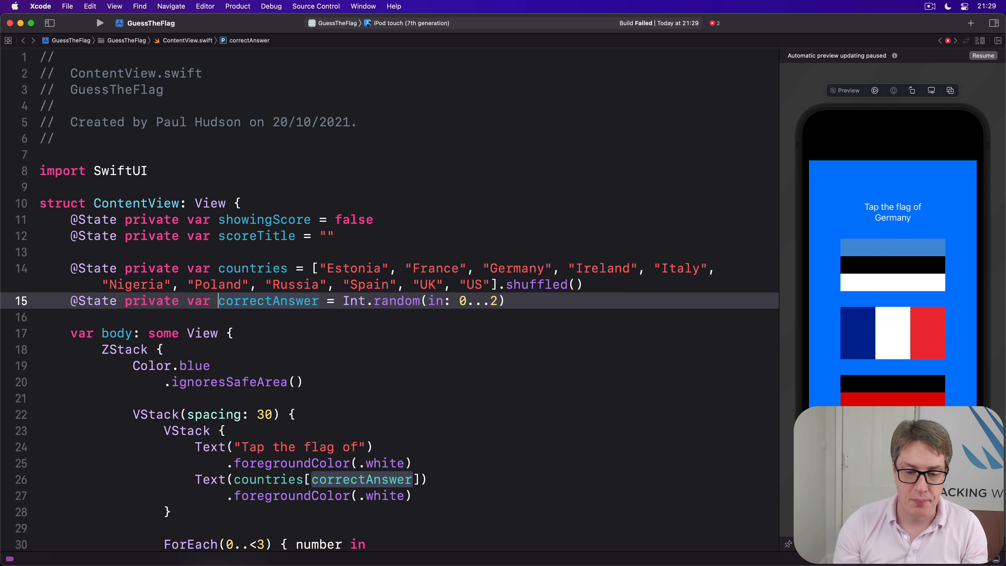
pyautogui.scroll(-3)
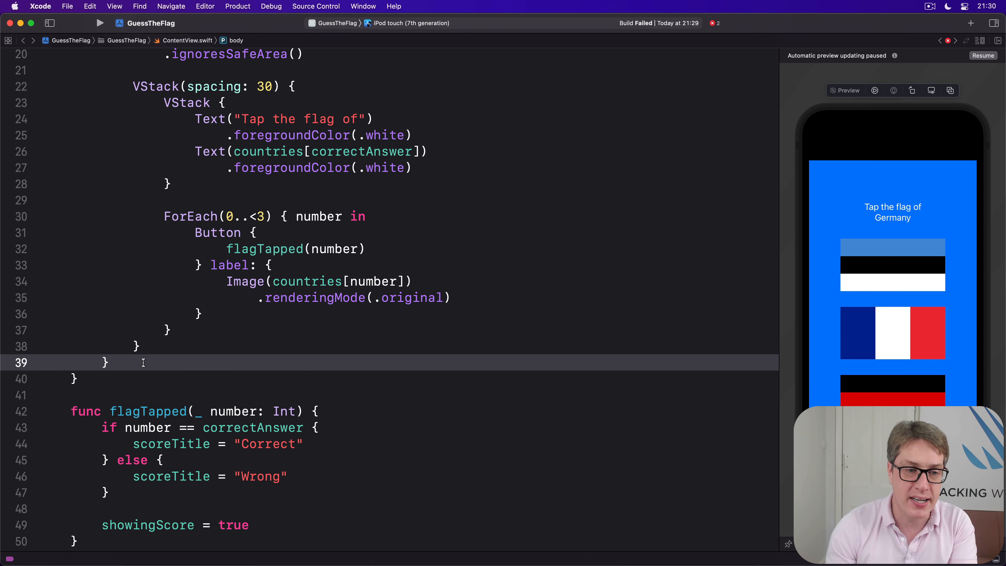
pyautogui.doubleClick(170, 444)
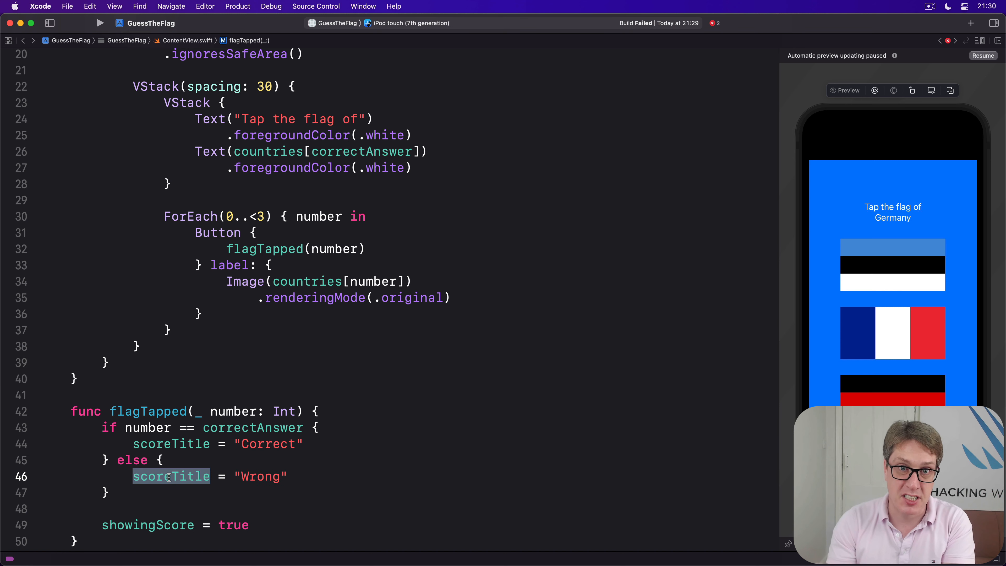
pyautogui.scroll(-3)
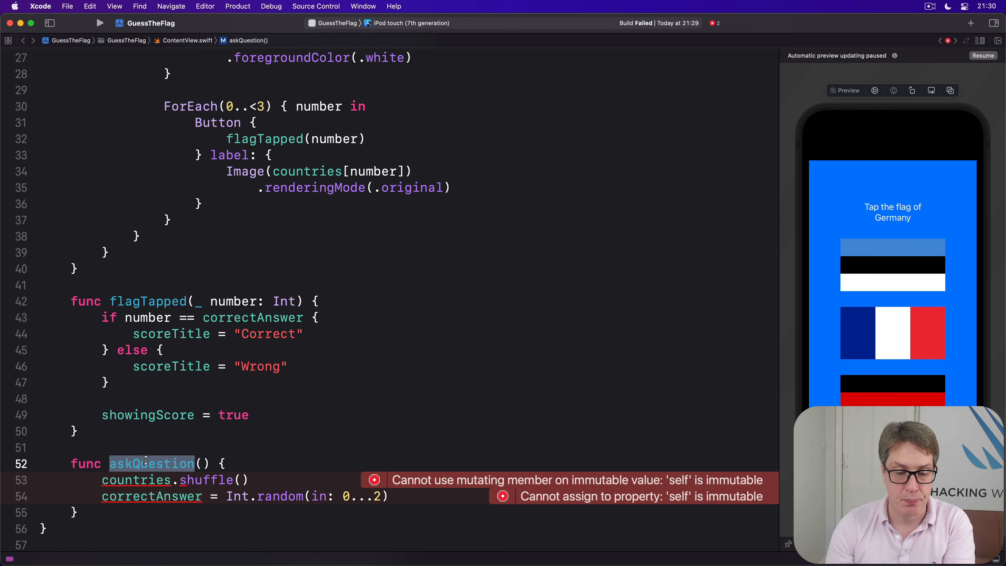
pyautogui.scroll(3)
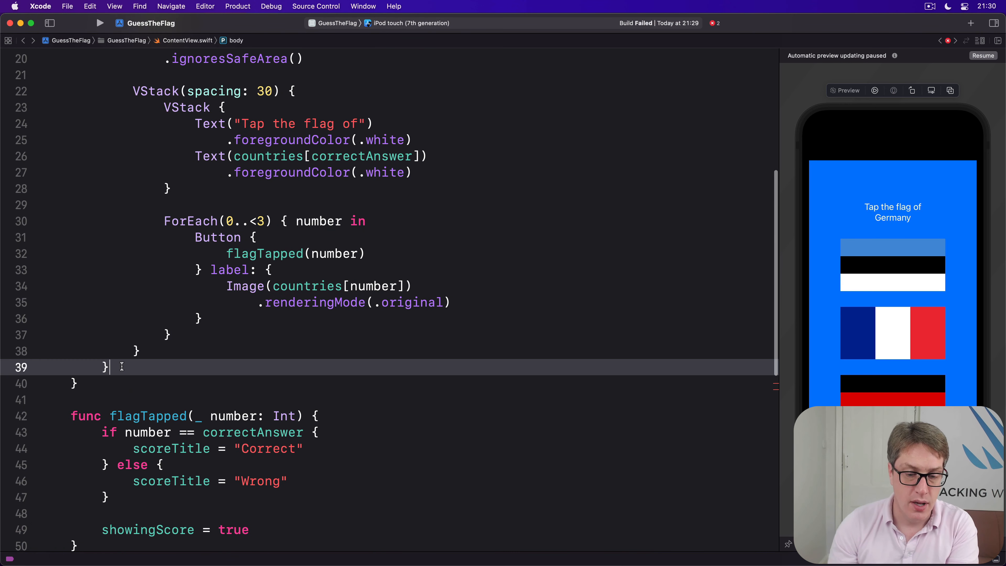
# Step: Attach .alert(scoreTitle, isPresented: $showingScore) after the VStack's closing brace
pyautogui.press('Return')
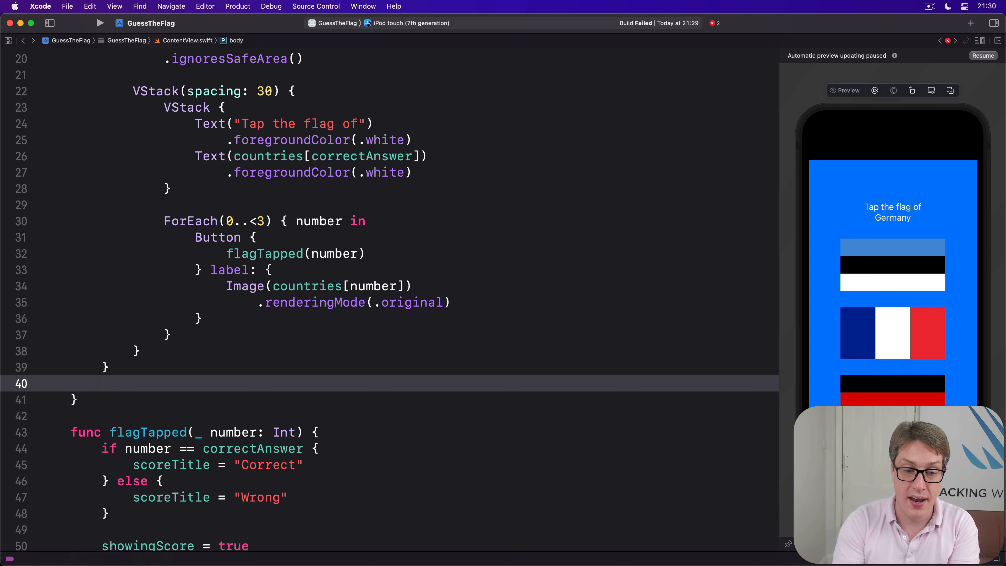
pyautogui.write('.alert(')
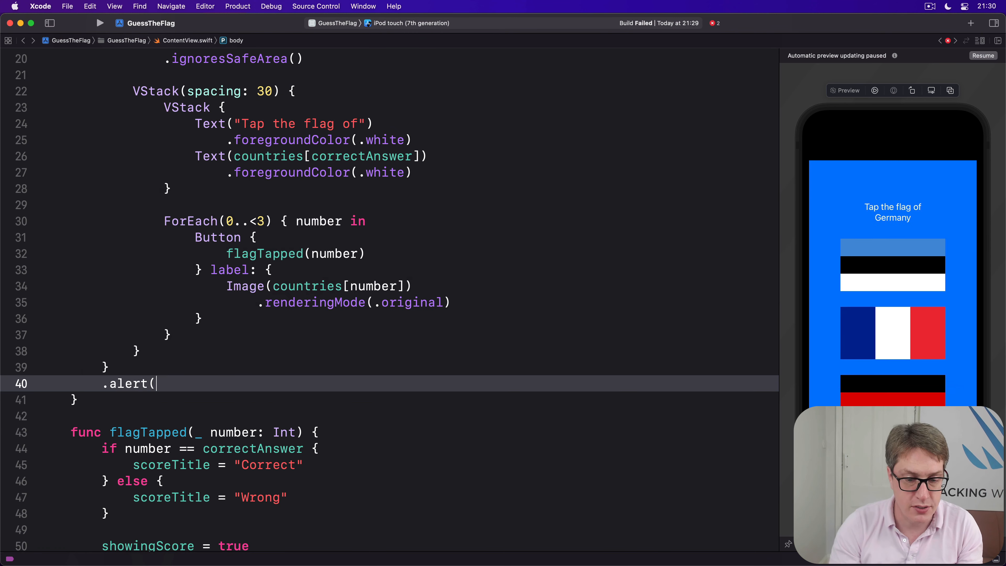
pyautogui.write('scoreTitle,')
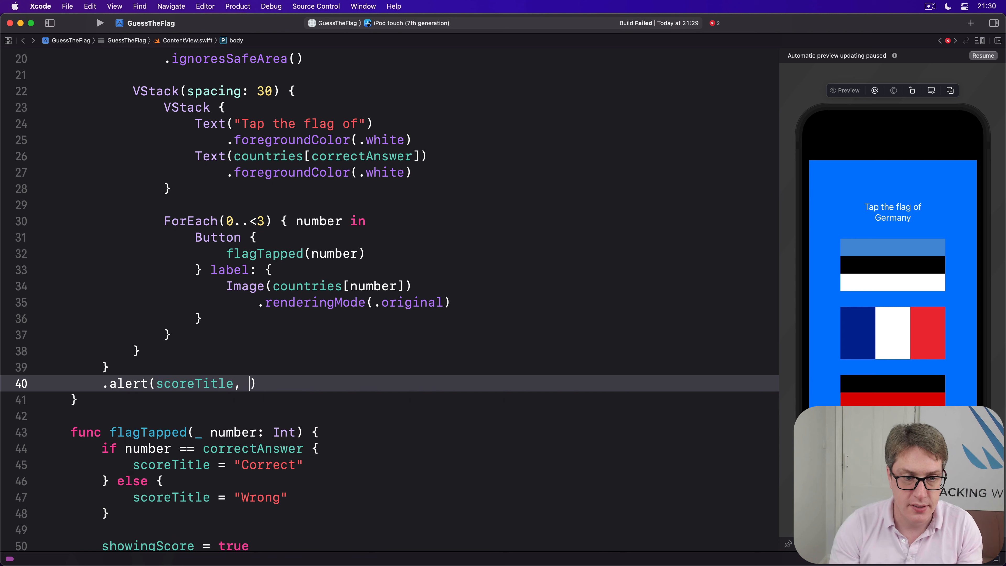
pyautogui.write('isPresented: $showingScore')
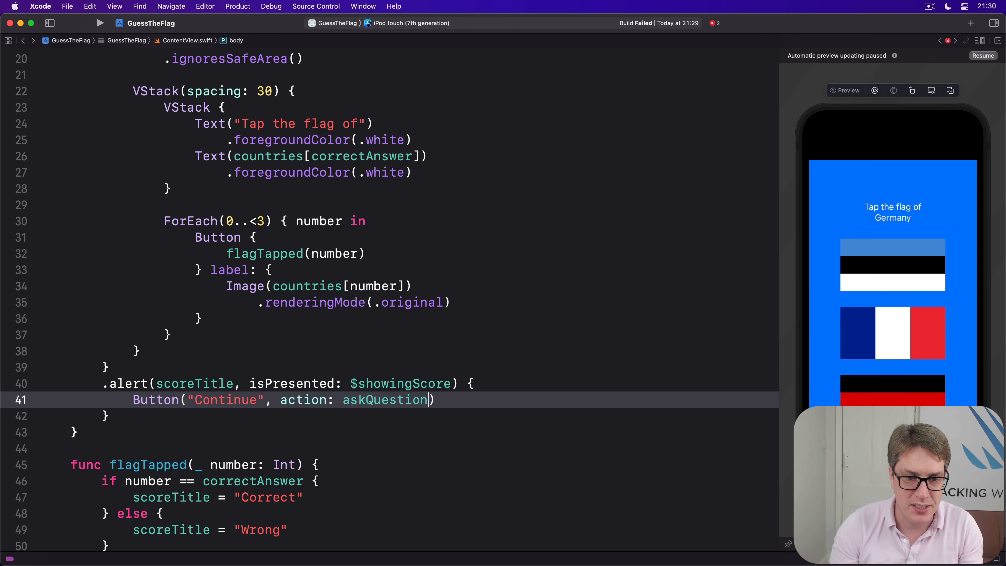
# Step: Give the alert a Continue button running askQuestion and message Text("Your score is ???")
pyautogui.write('mess')
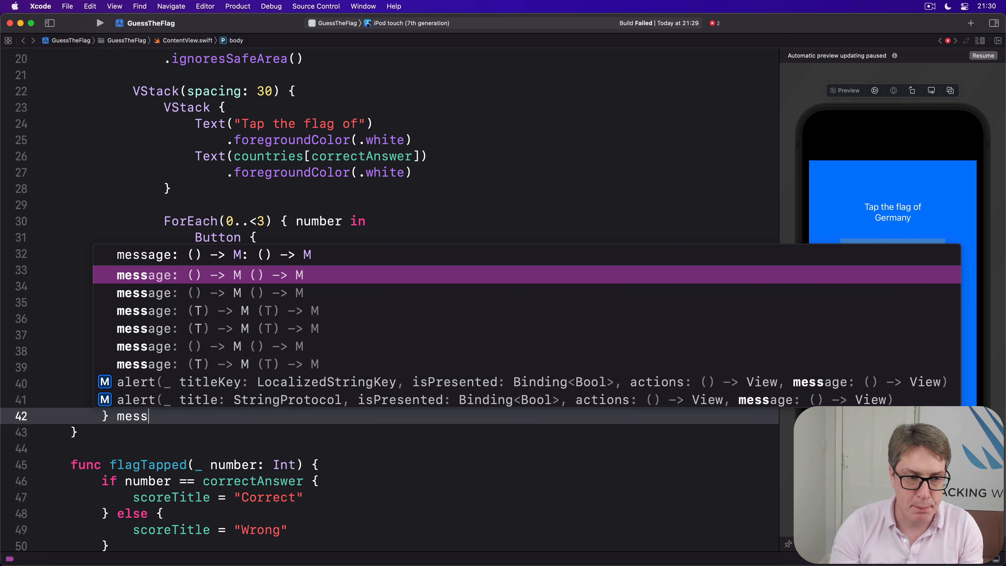
pyautogui.write('Text("Your s')
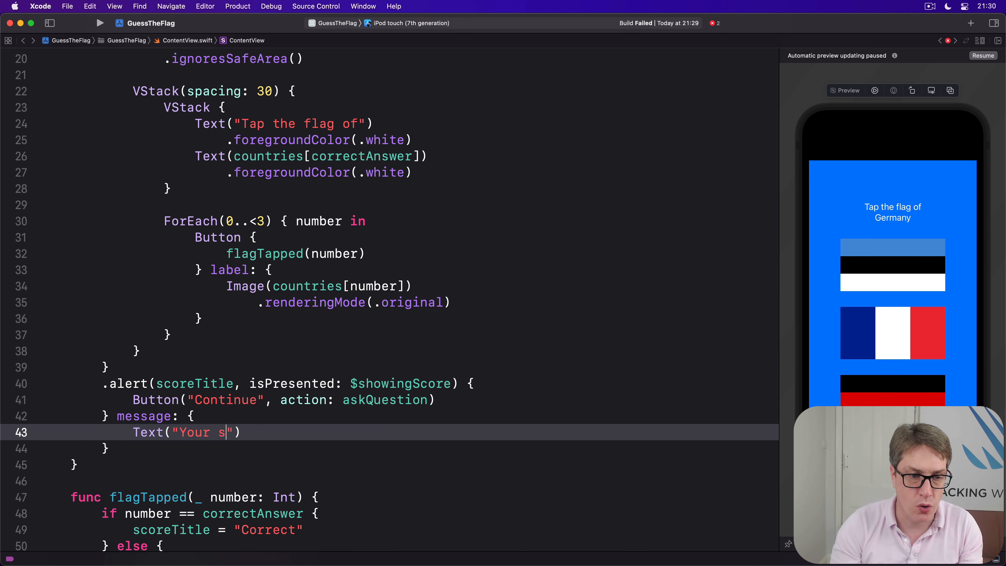
pyautogui.write('core is ??')
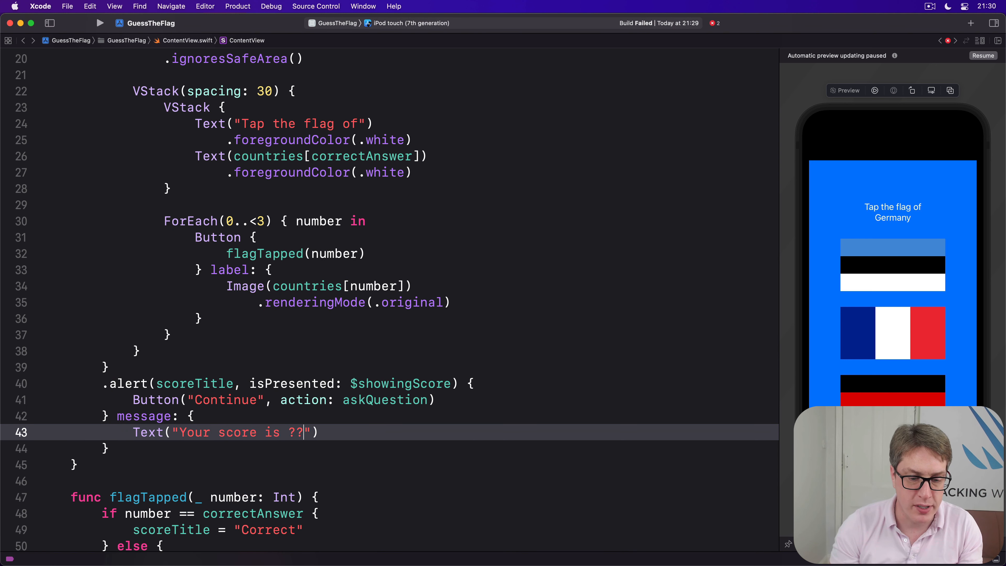
pyautogui.write('?')
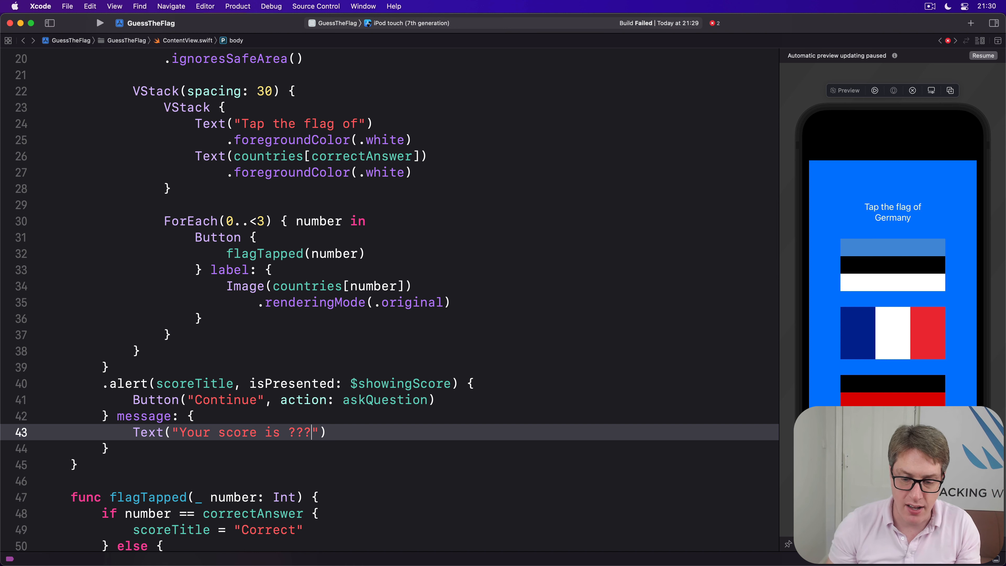